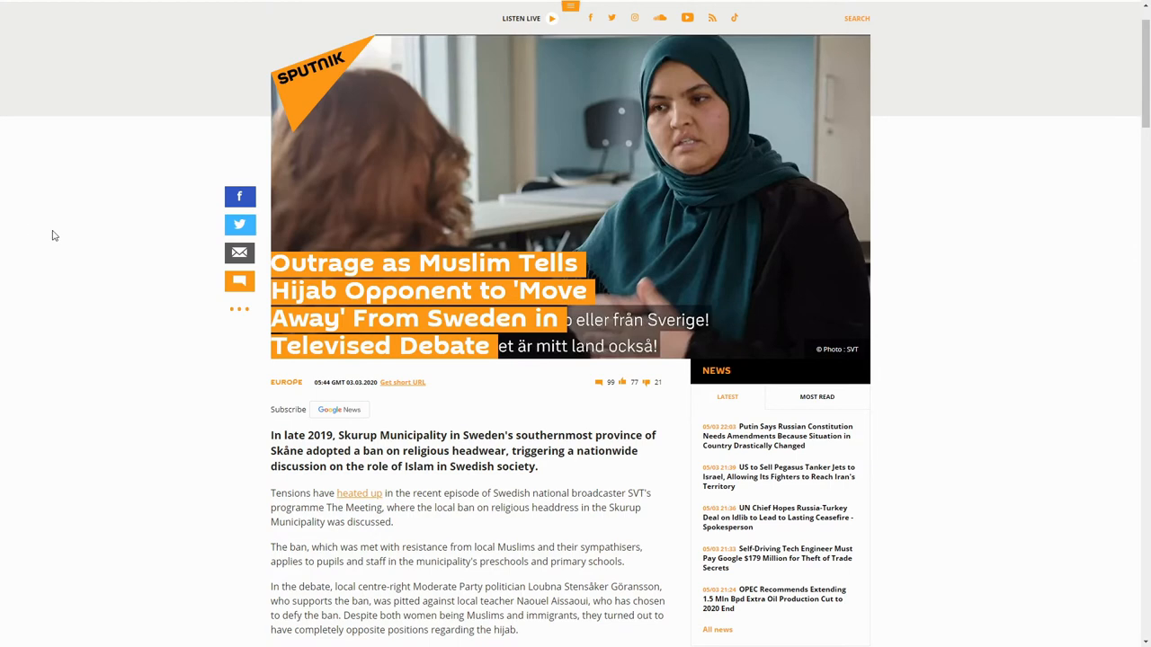
Step: Highlight the 'In the debate, local centre-right...' paragraph about the televised debate
scroll(down, 3)
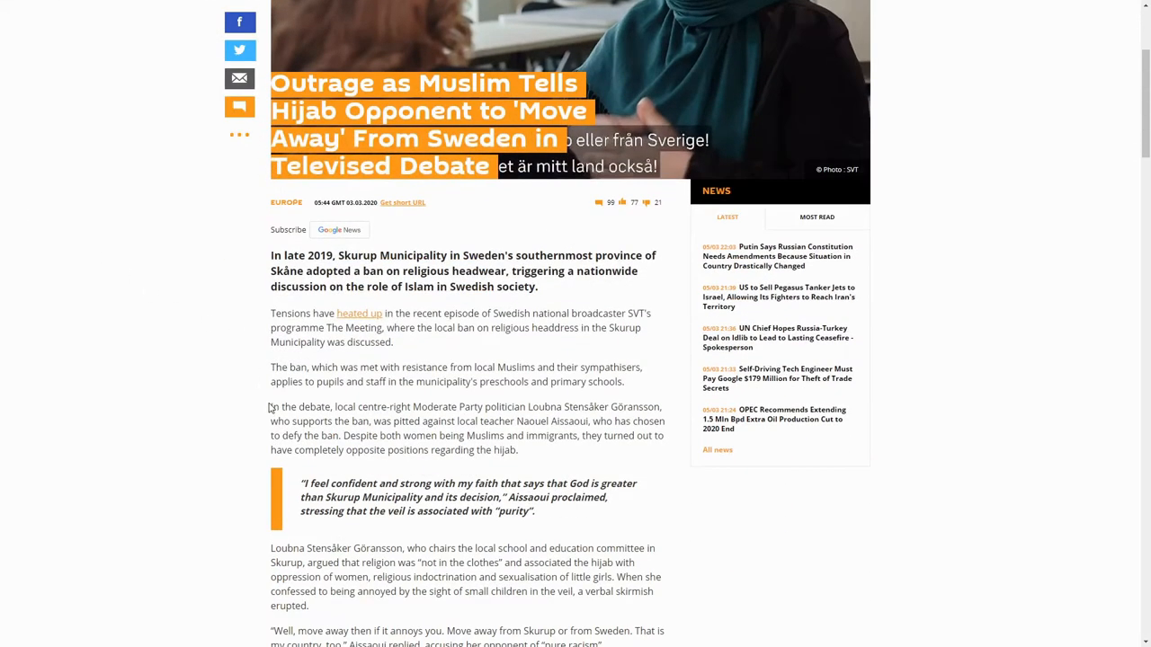
drag(269, 406, 482, 421)
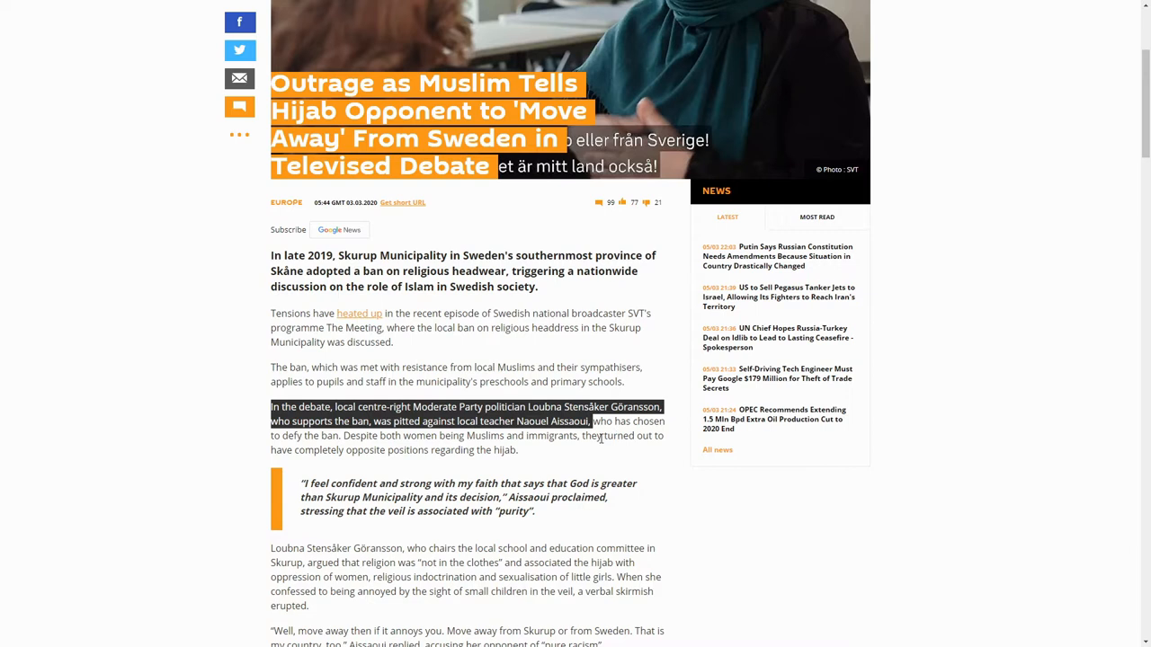
mouse_move(568, 468)
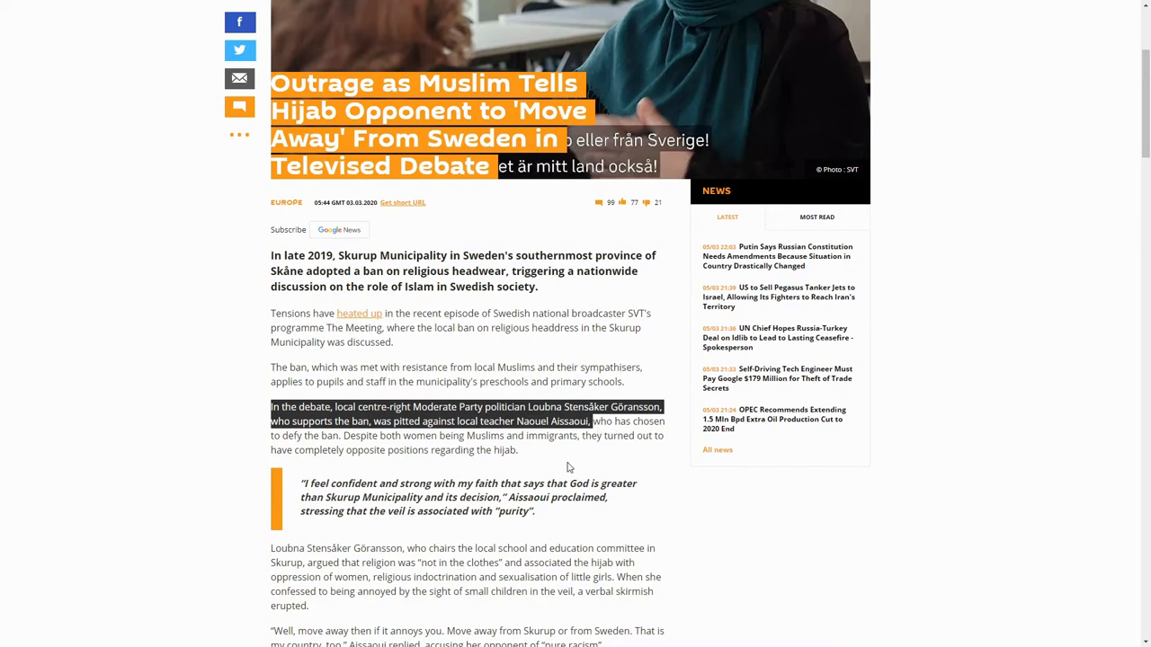
mouse_move(536, 453)
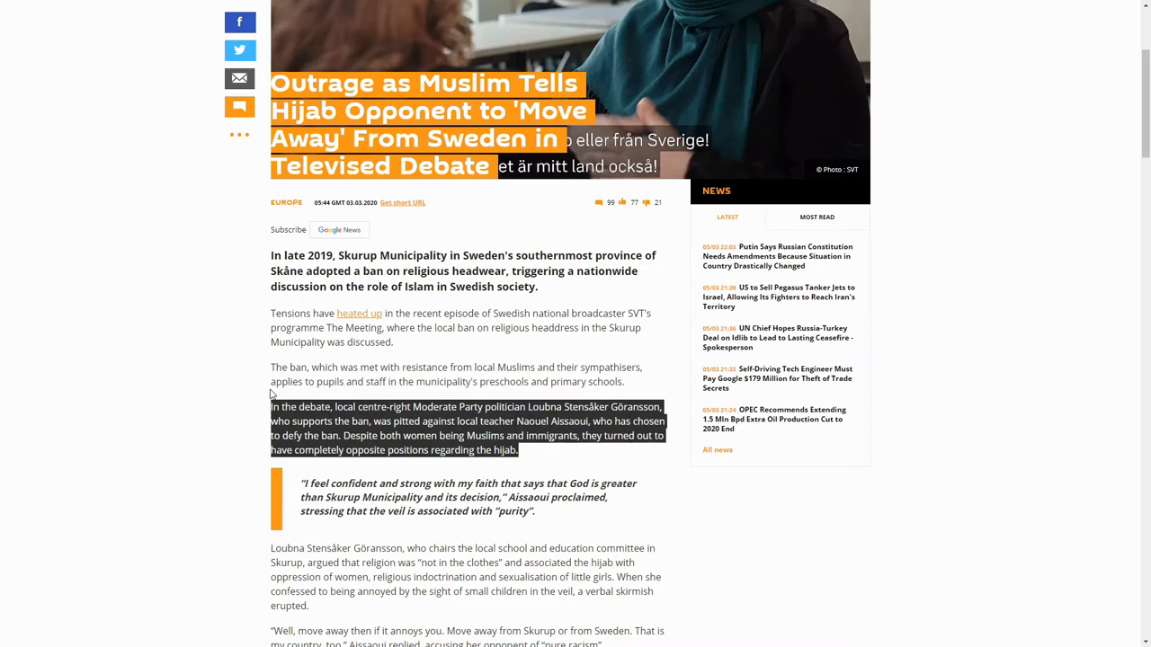
Step: Scroll to the quotes and embedded tweet and highlight the 'move away from Sweden' reply
scroll(down, 3)
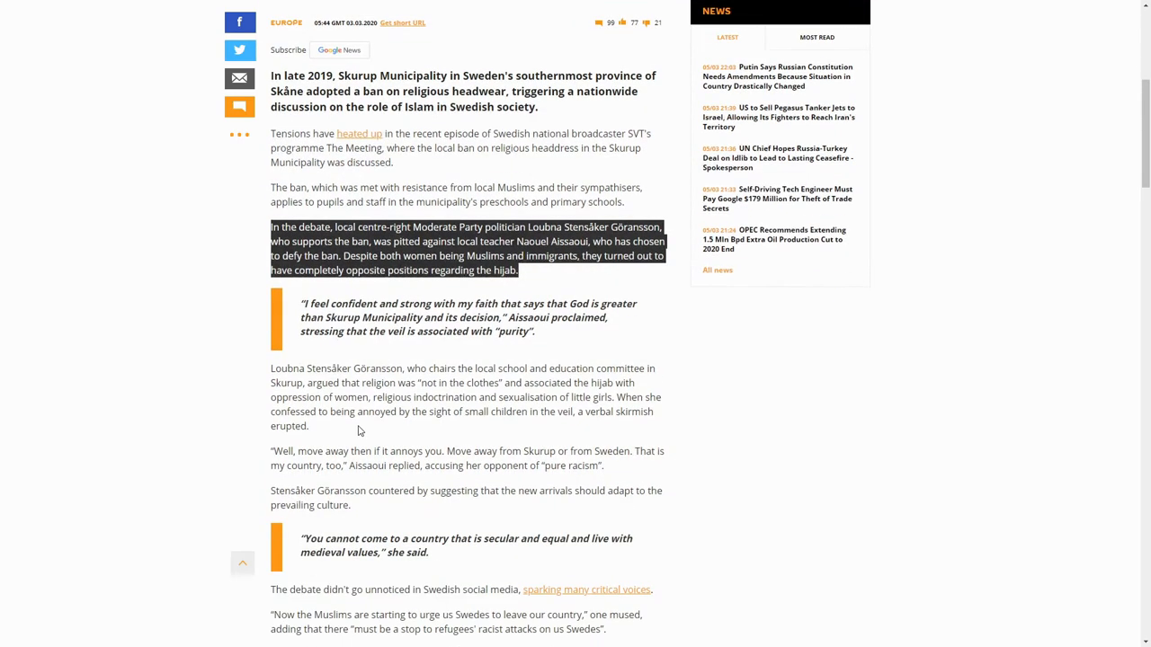
scroll(down, 3)
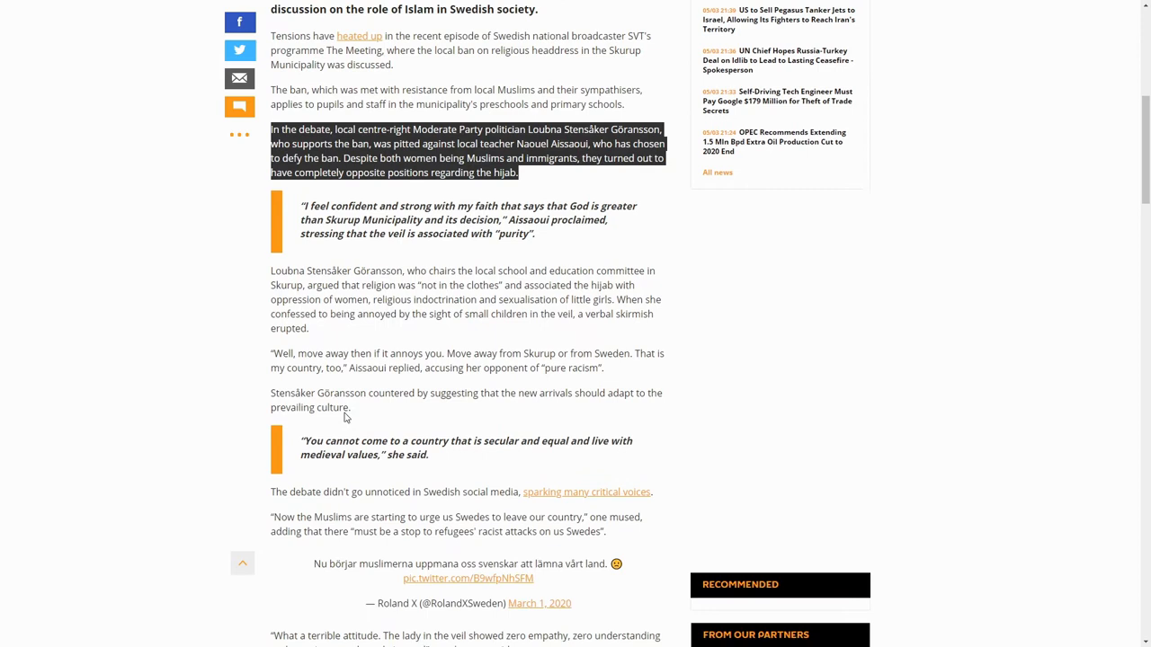
scroll(down, 3)
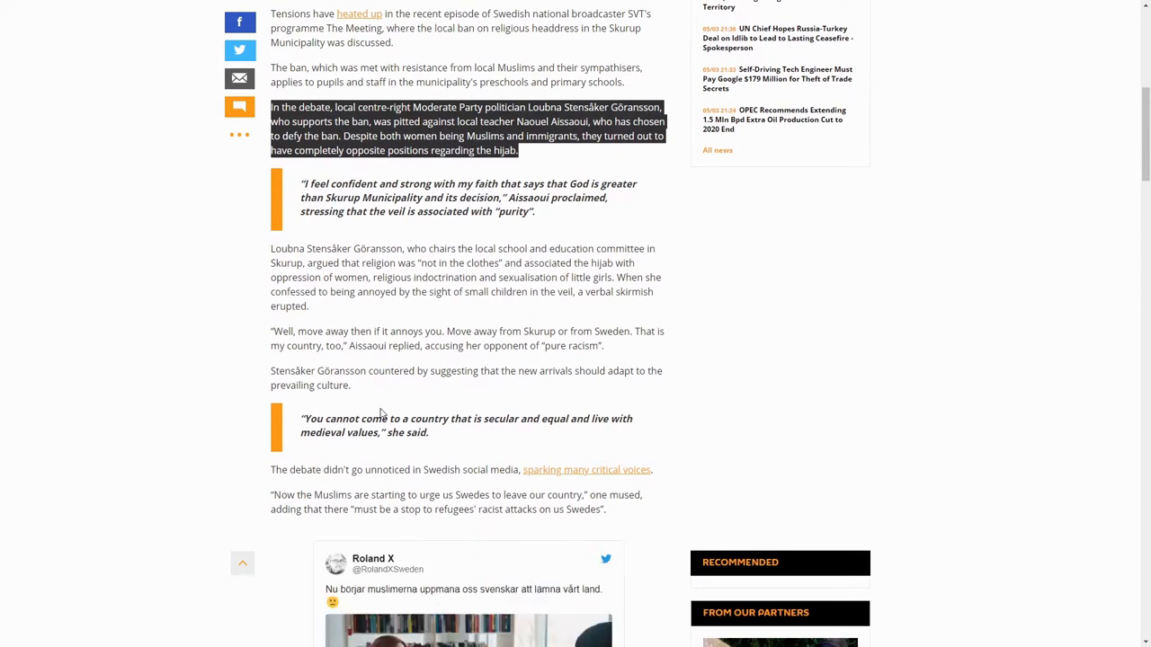
drag(450, 331, 602, 345)
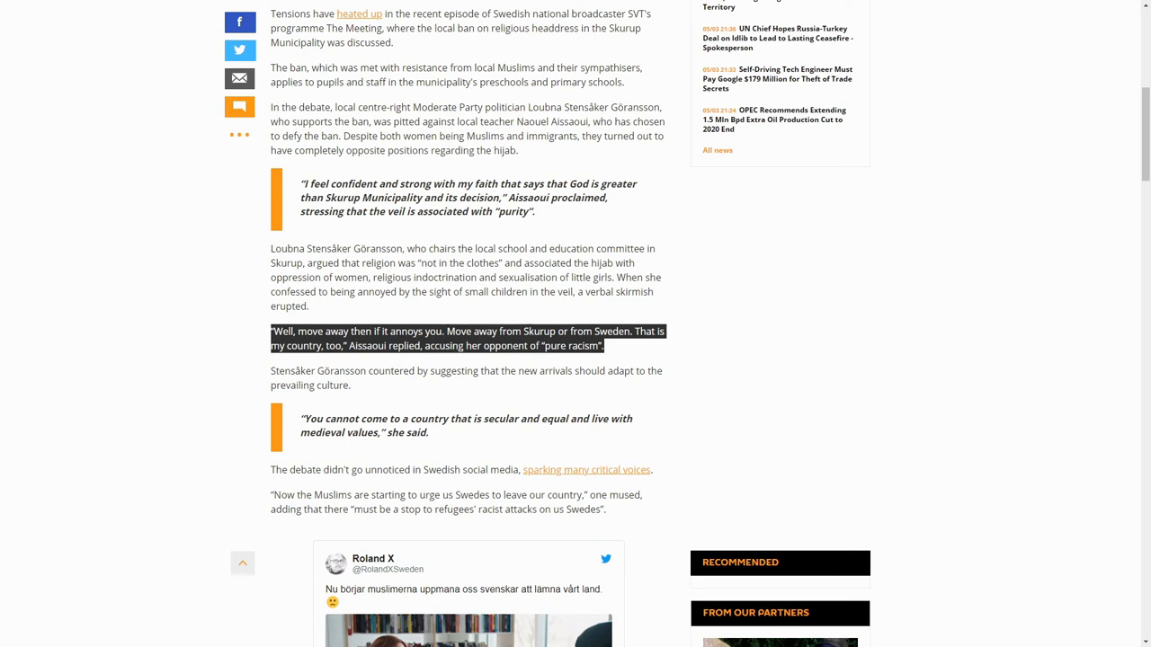
mouse_move(190, 399)
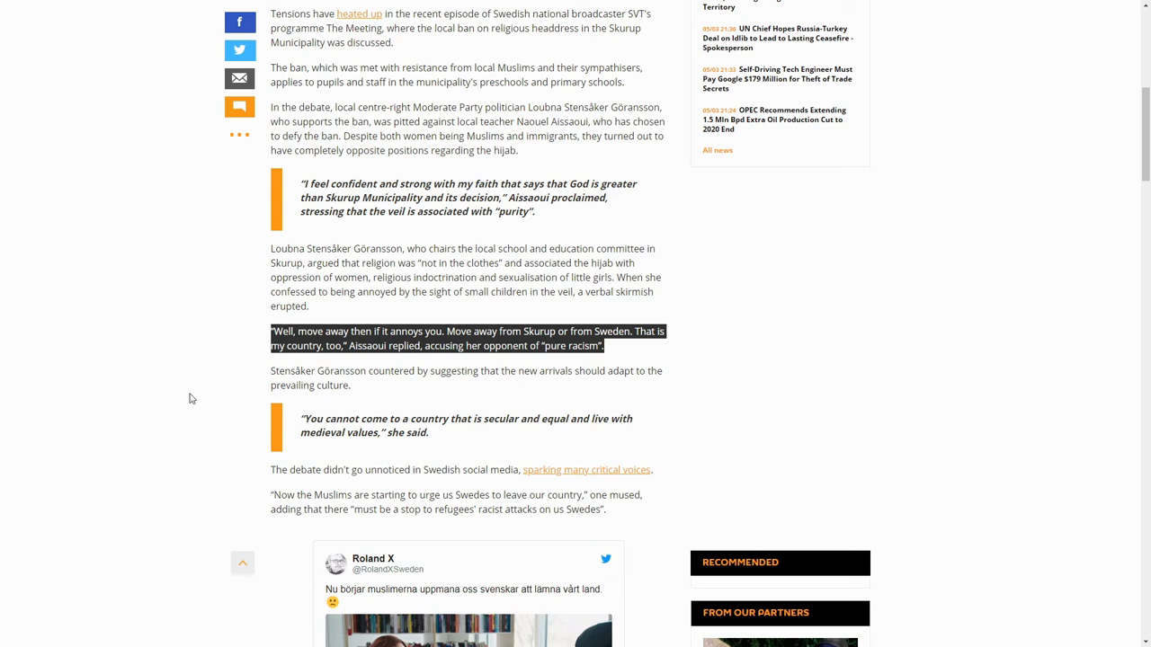